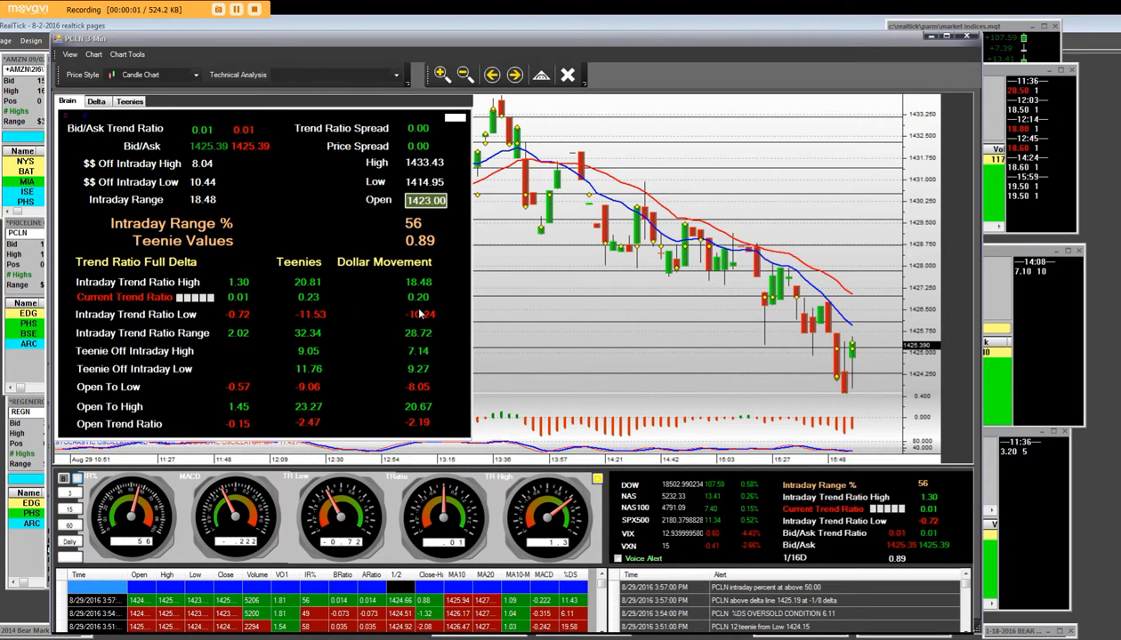
mouse_move(139, 334)
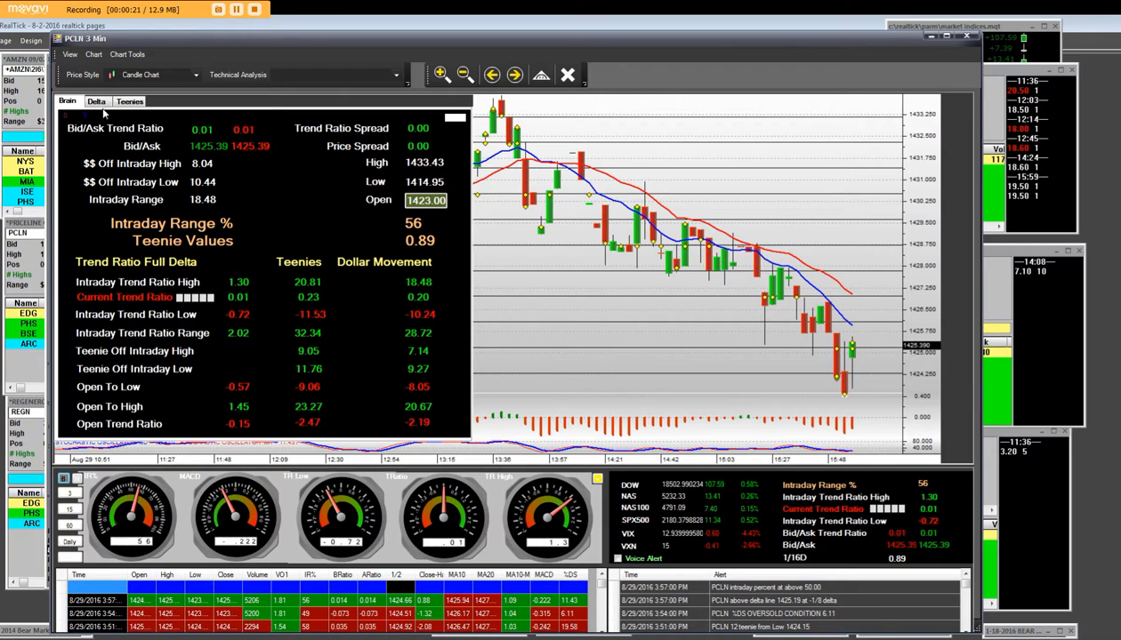
Show the PCLN delta price-target table and scroll to its lower red levels below current price.
left_click(96, 99)
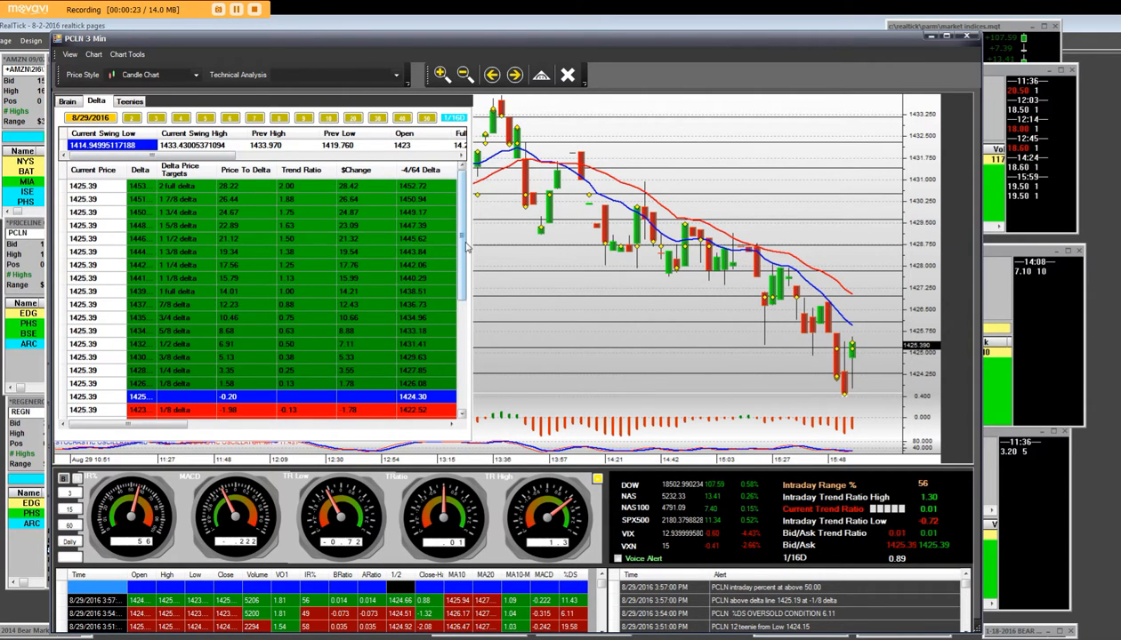
scroll("down", 3)
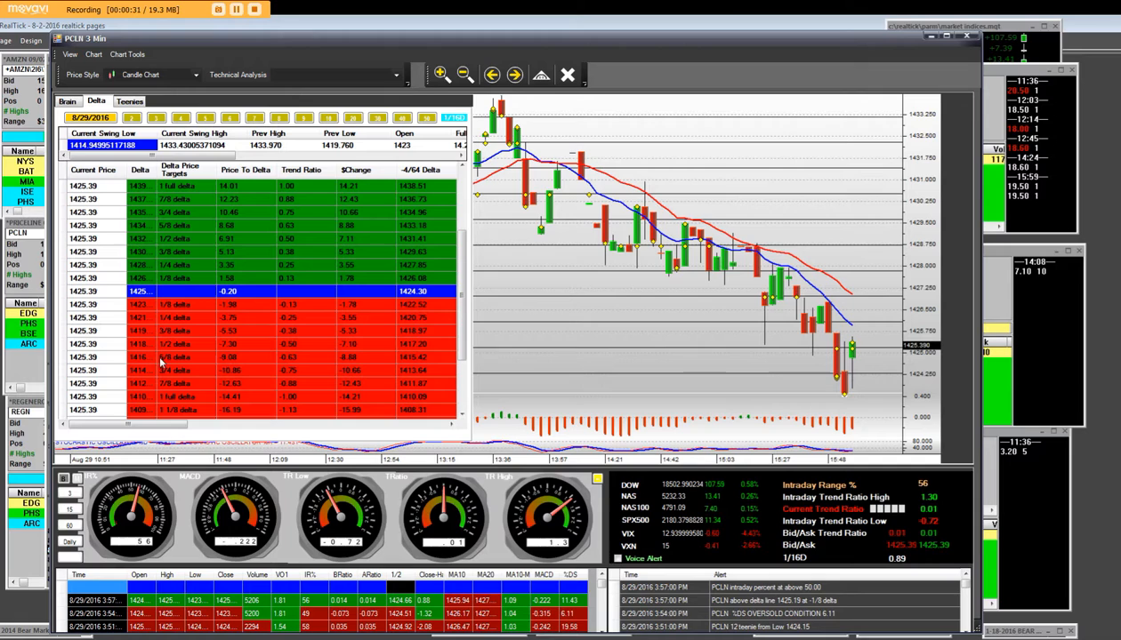
mouse_move(174, 267)
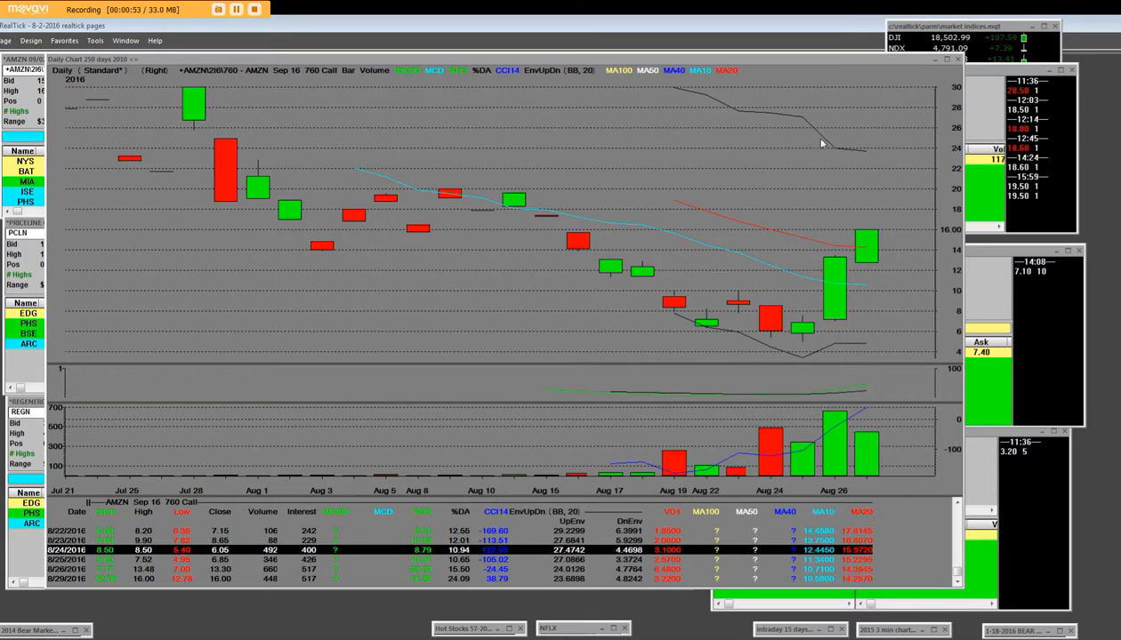
mouse_move(291, 249)
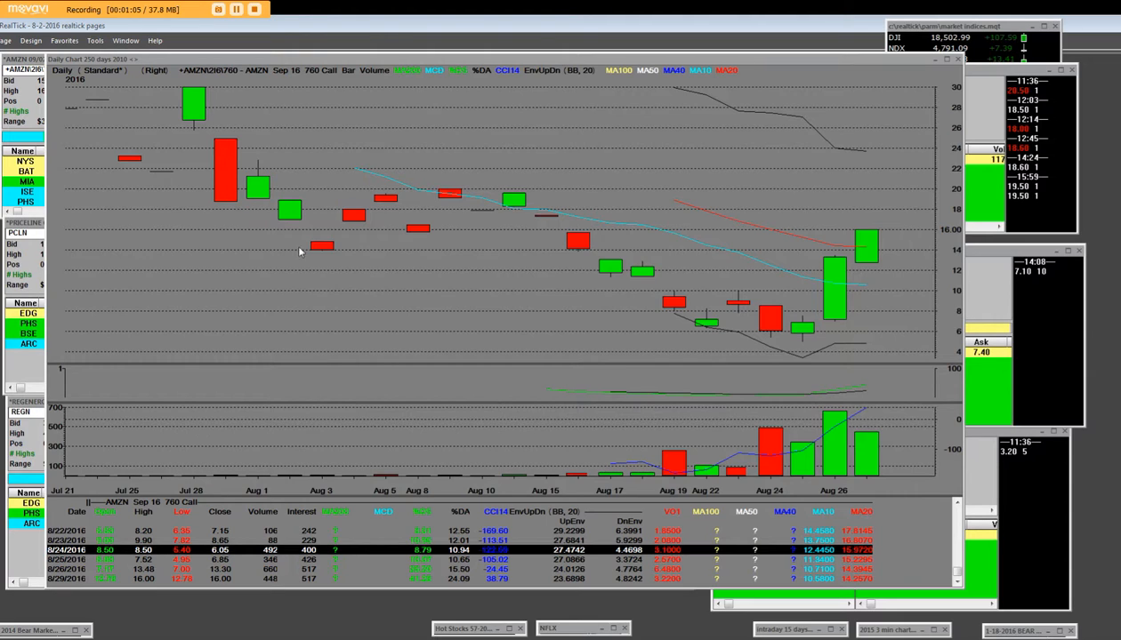
mouse_move(756, 352)
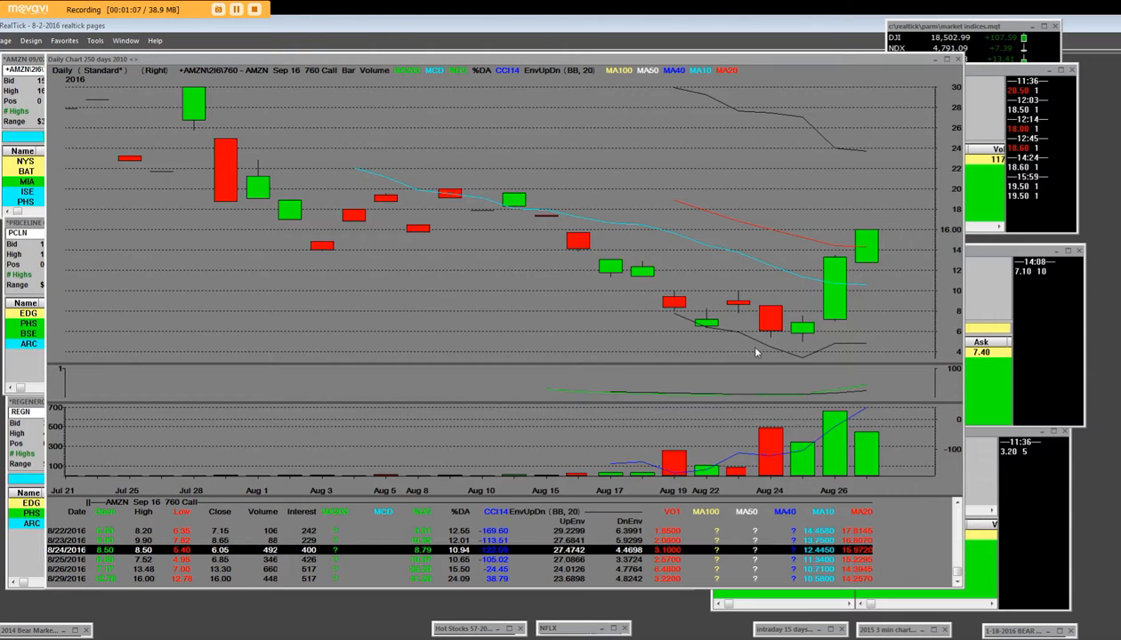
mouse_move(524, 189)
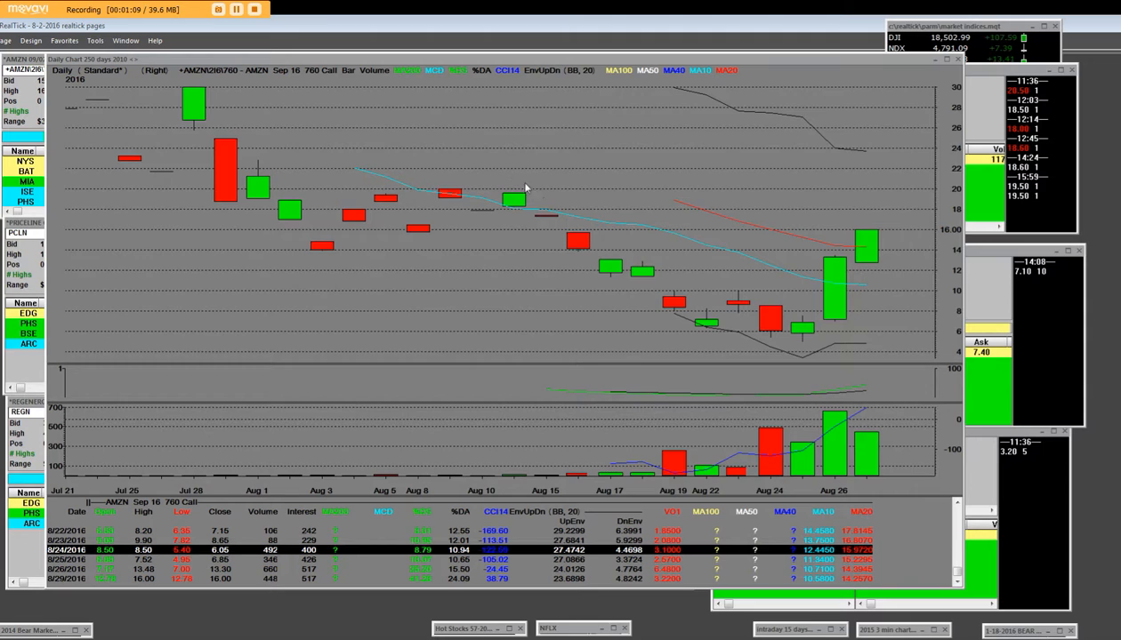
mouse_move(325, 248)
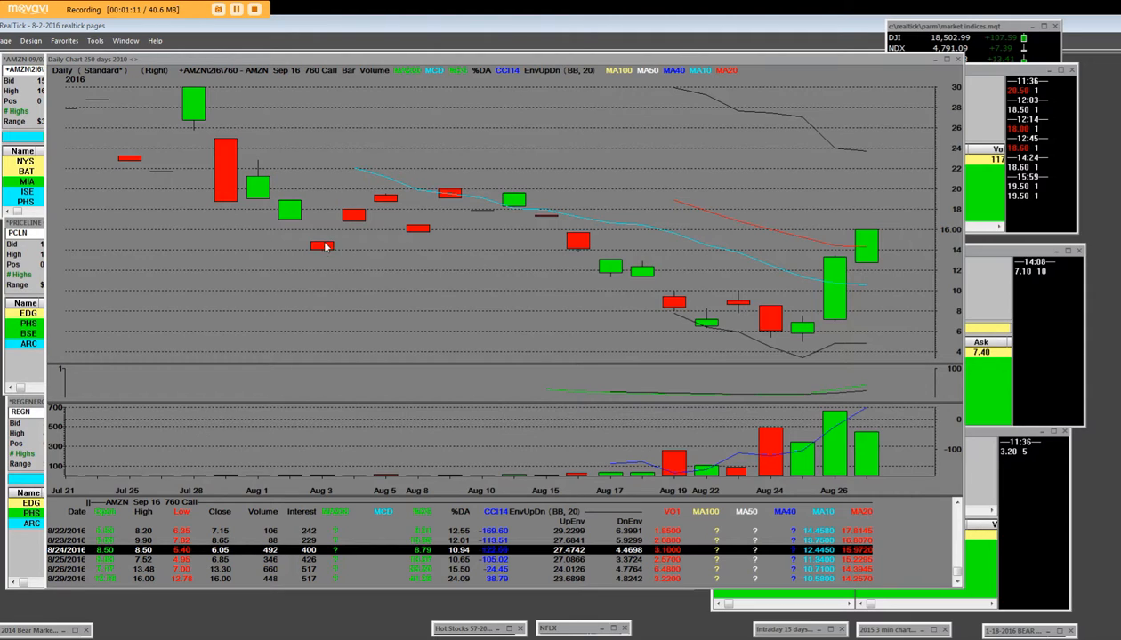
mouse_move(338, 245)
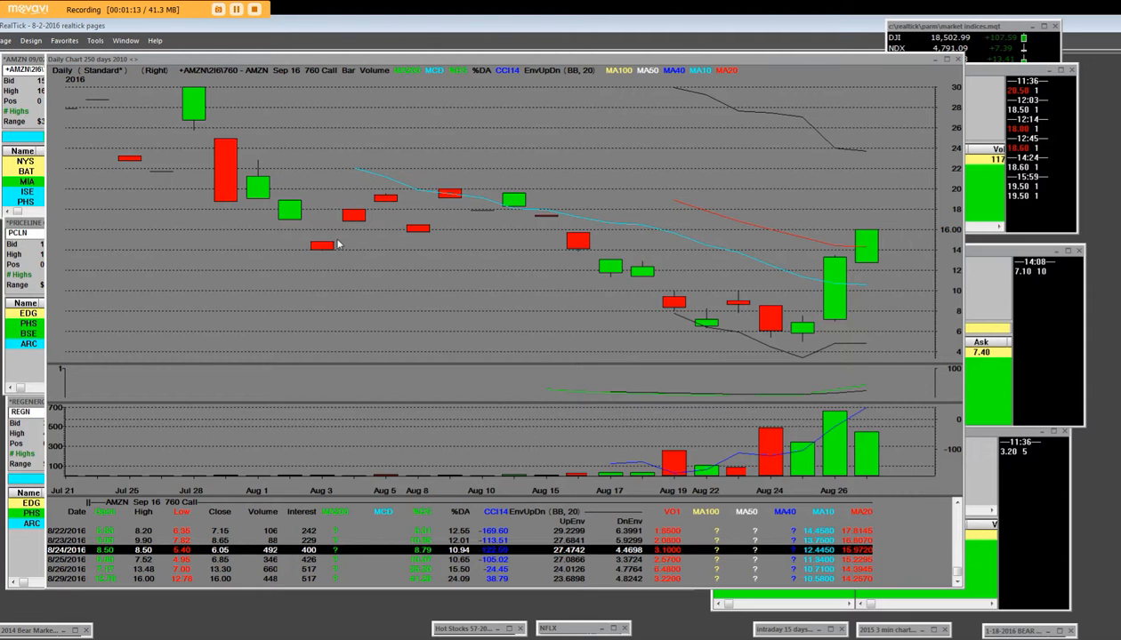
mouse_move(800, 338)
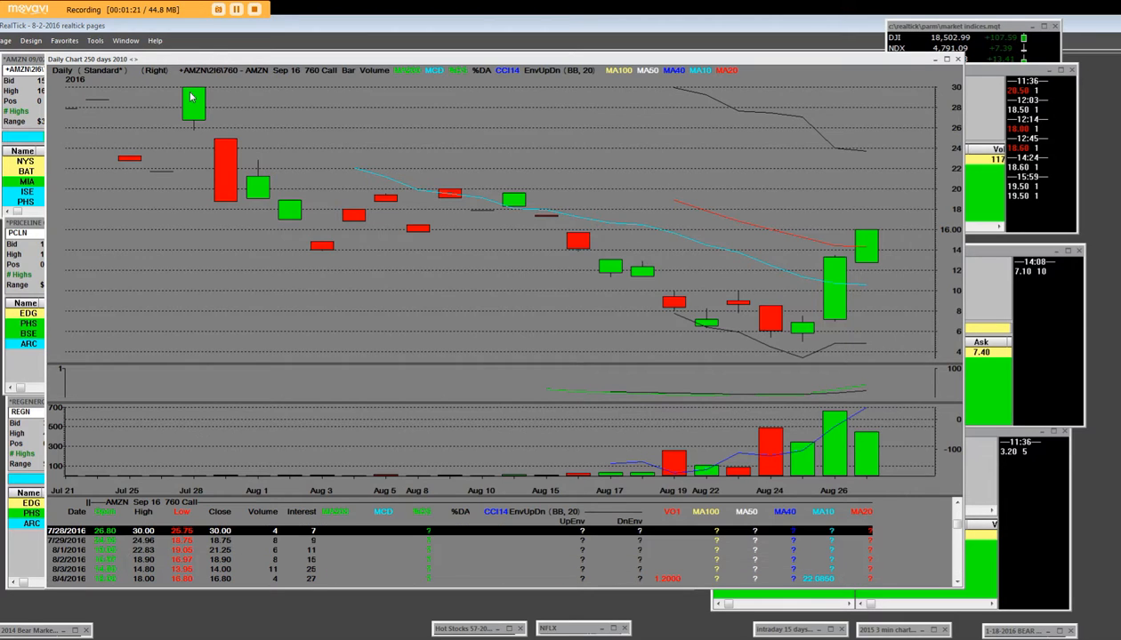
mouse_move(792, 388)
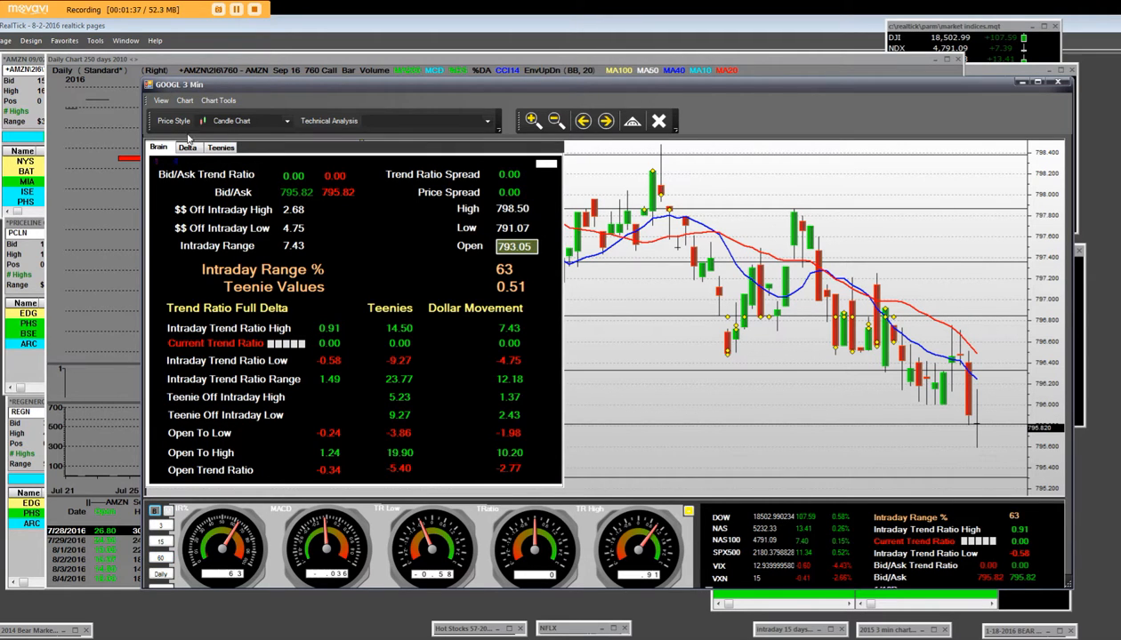
Show the delta price-target table beside the GOOGL 3-min candles.
left_click(187, 146)
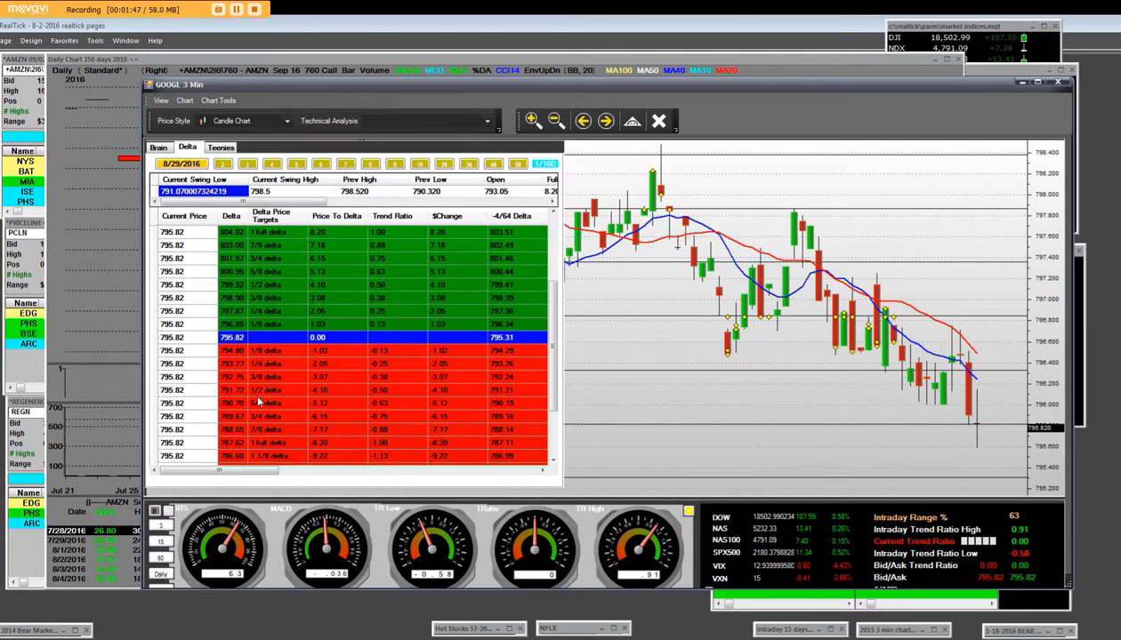
mouse_move(203, 384)
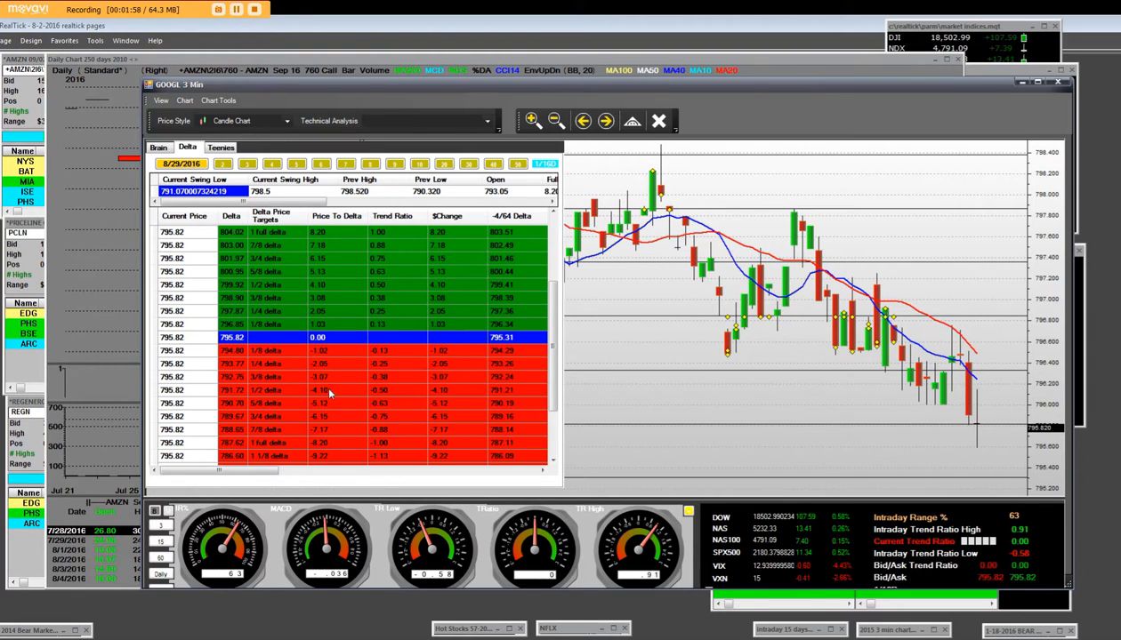
mouse_move(358, 411)
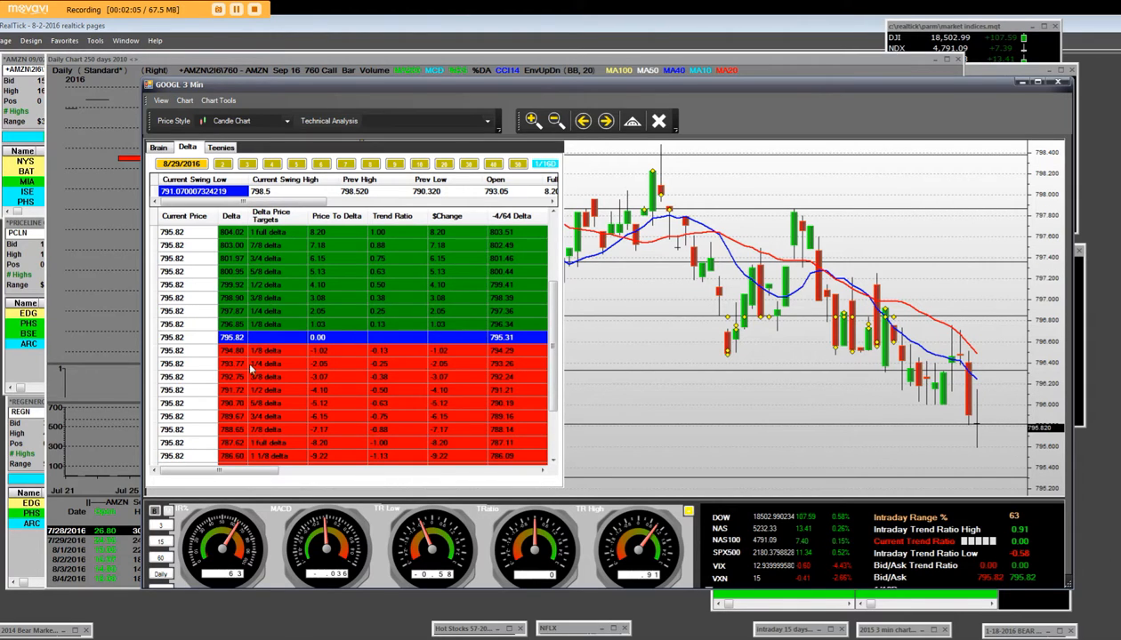
mouse_move(288, 265)
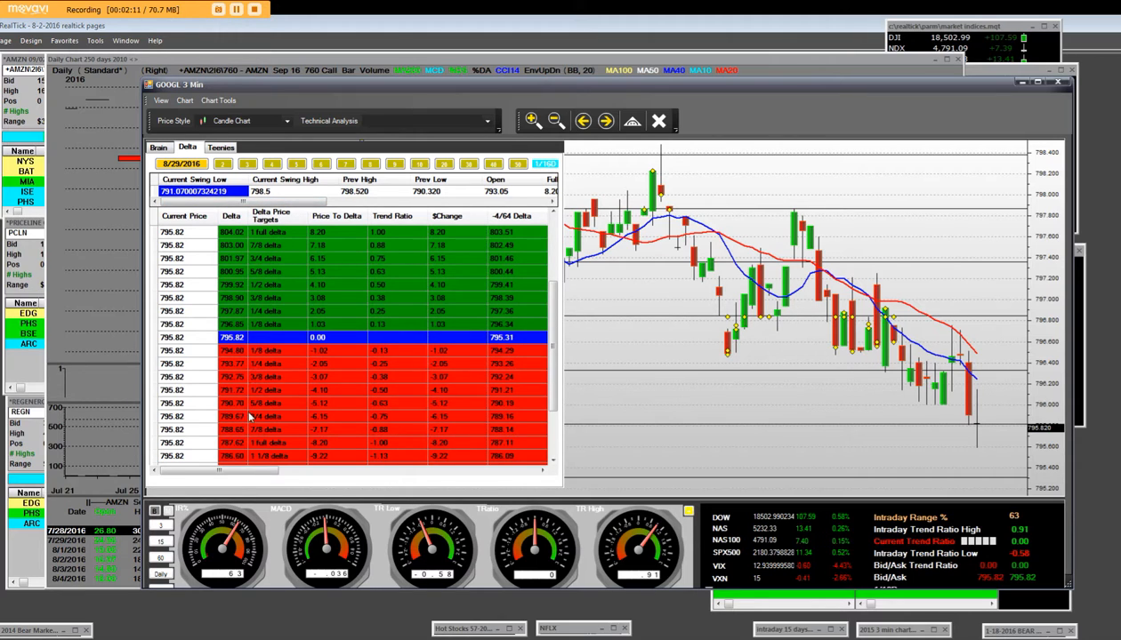
Switch the GOOGL 3-min side panel back to trend ratio figures via the Beam view.
left_click(159, 146)
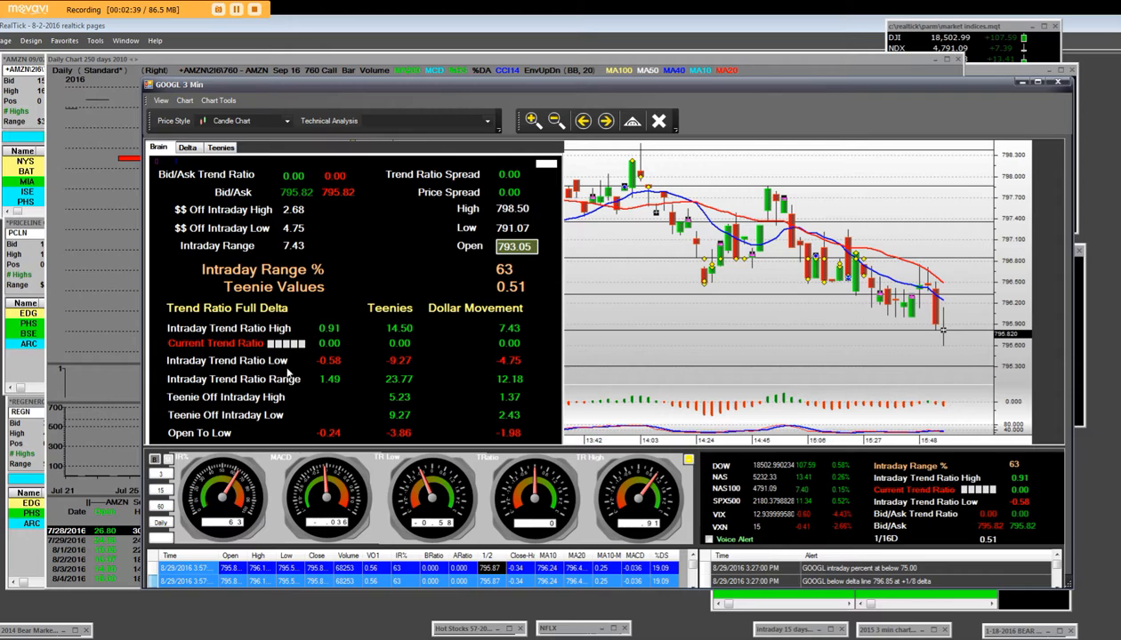
mouse_move(950, 344)
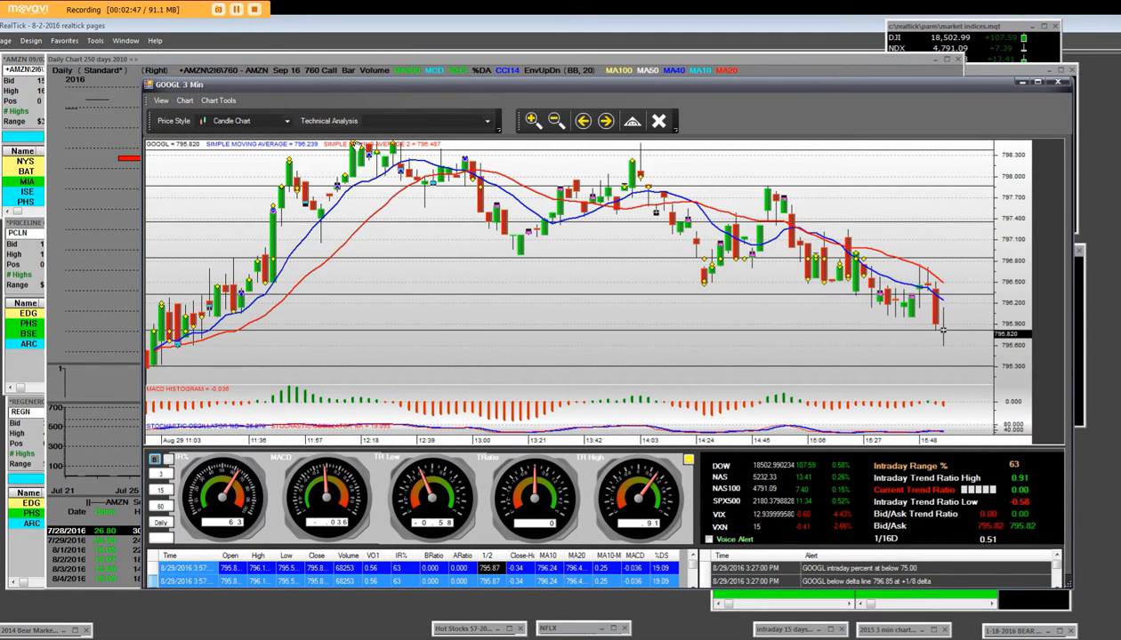
mouse_move(187, 365)
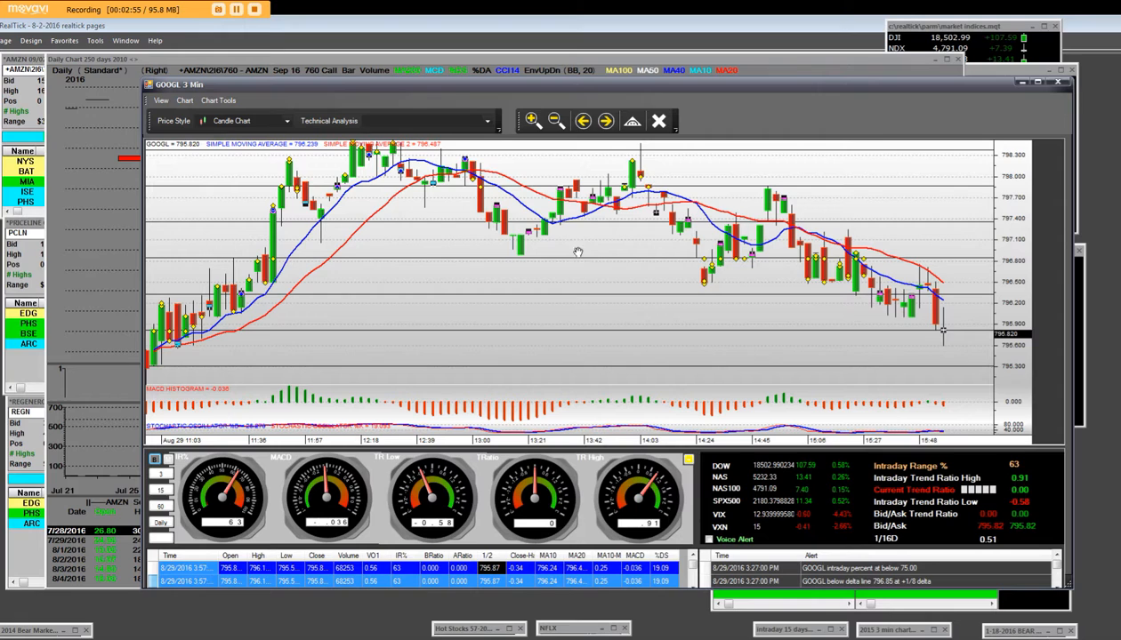
mouse_move(594, 157)
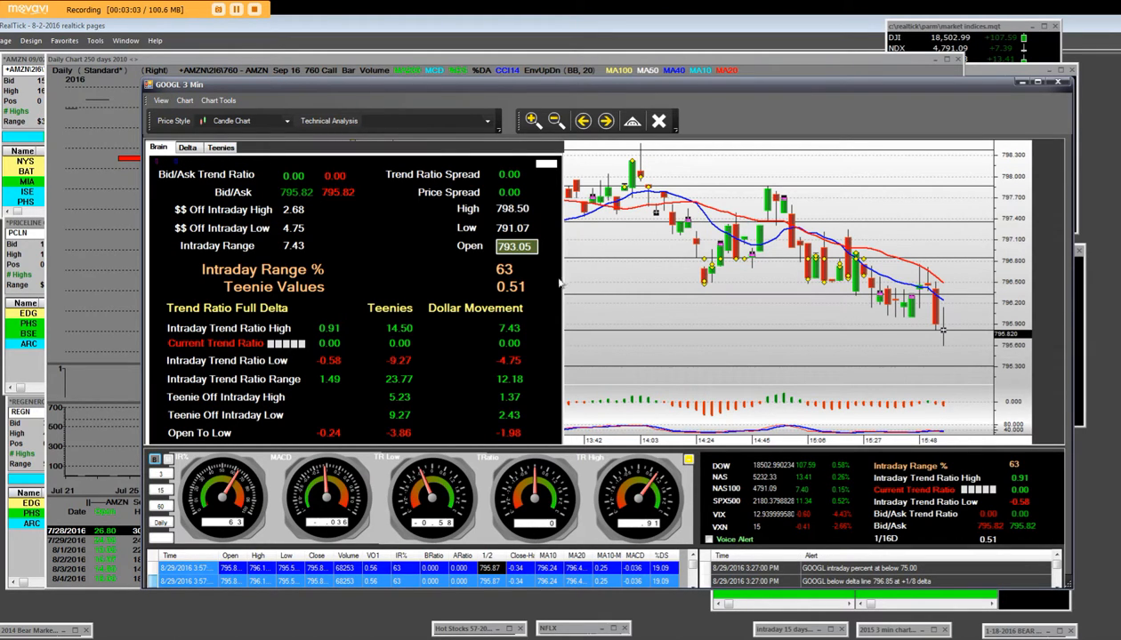
mouse_move(164, 434)
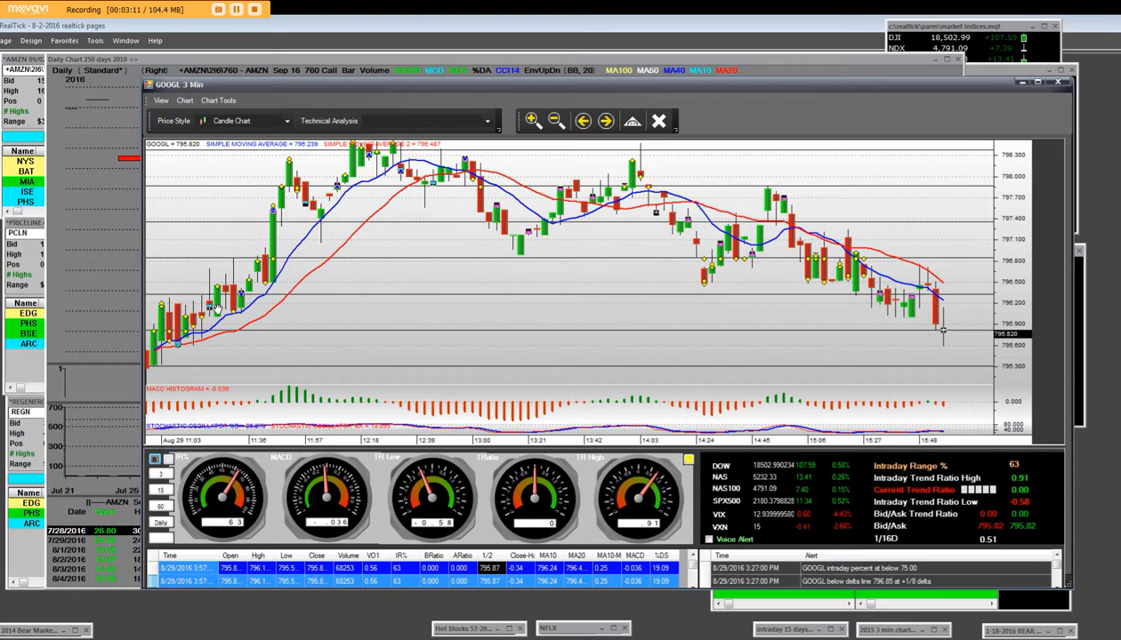
mouse_move(299, 204)
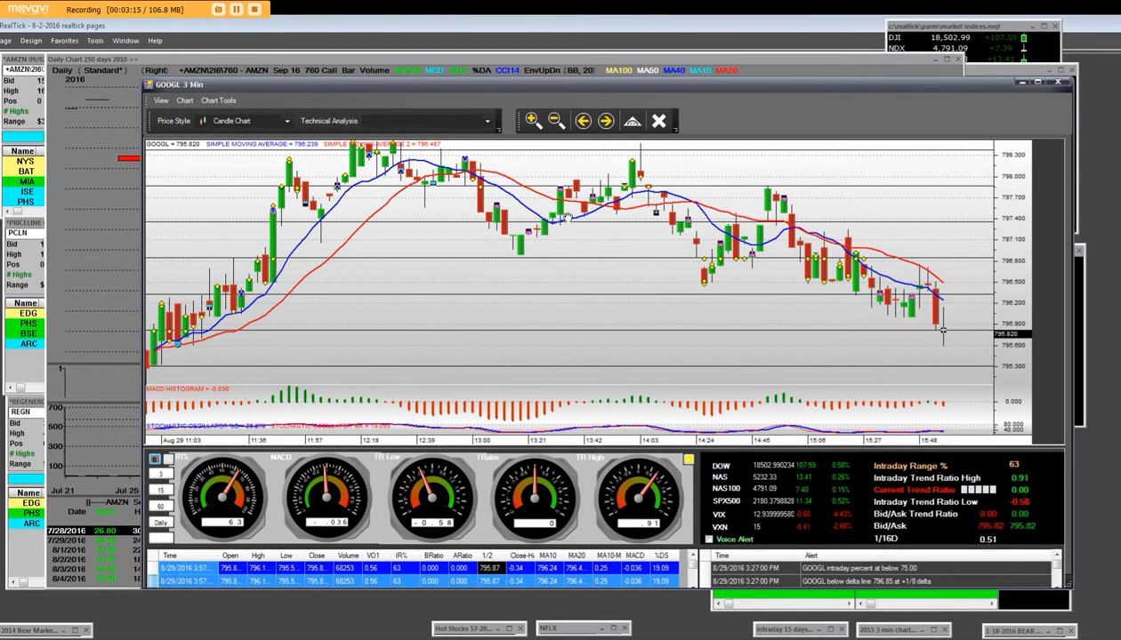
mouse_move(764, 163)
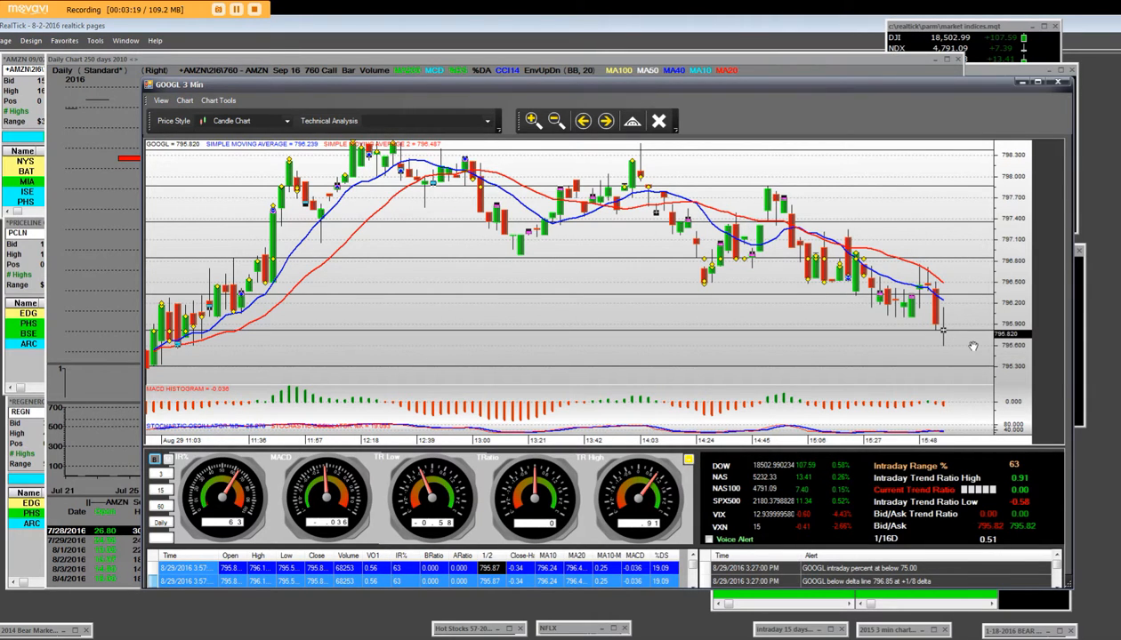
mouse_move(224, 329)
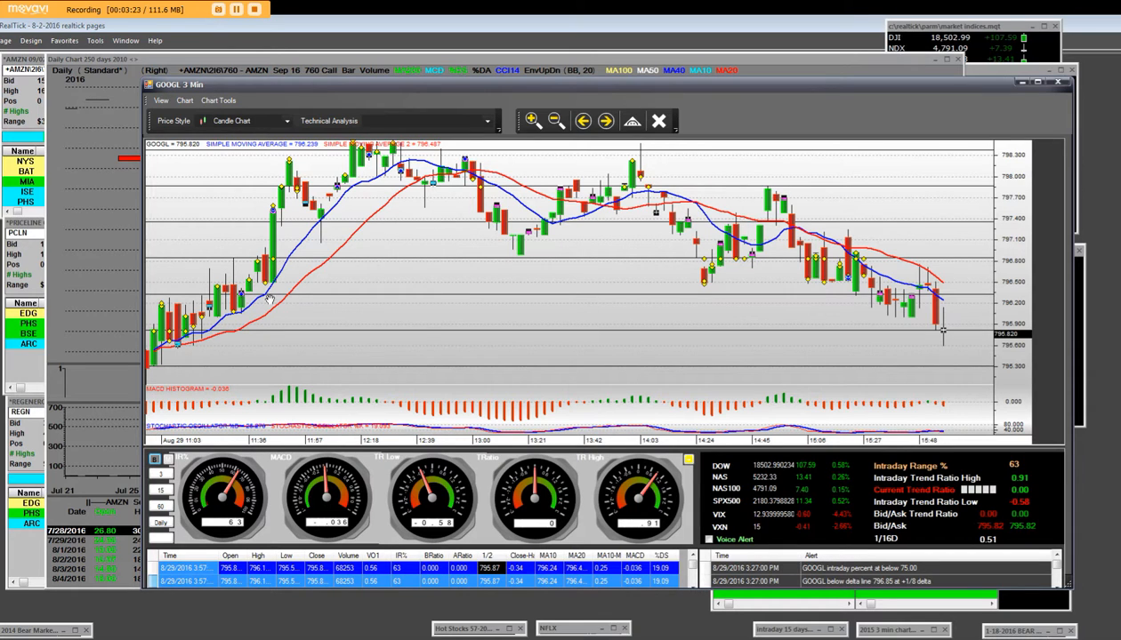
mouse_move(631, 164)
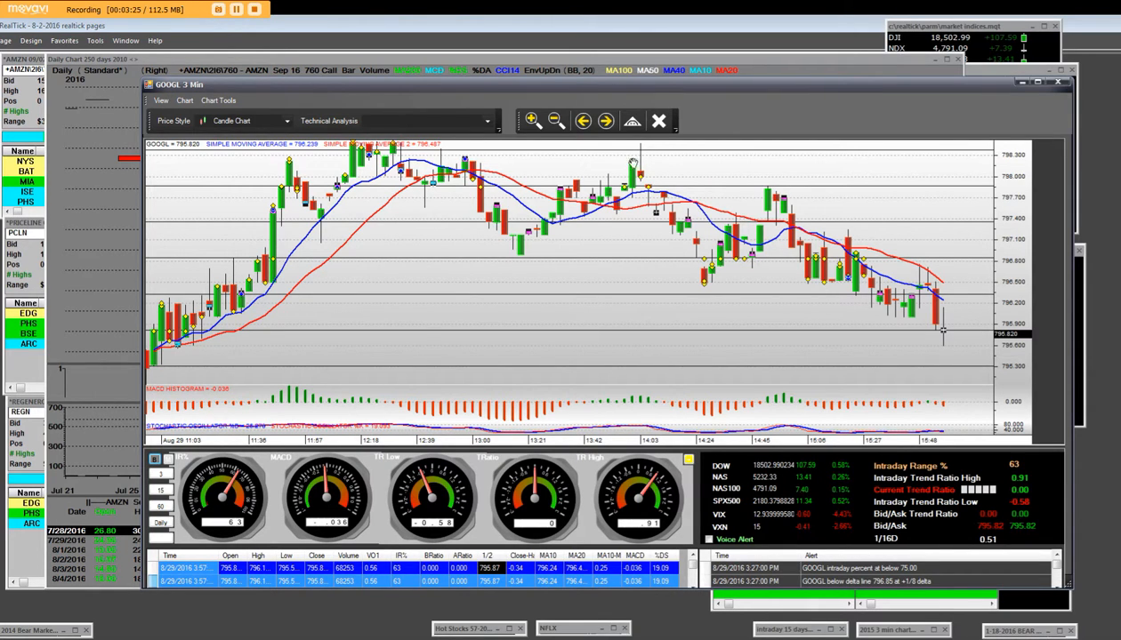
mouse_move(957, 299)
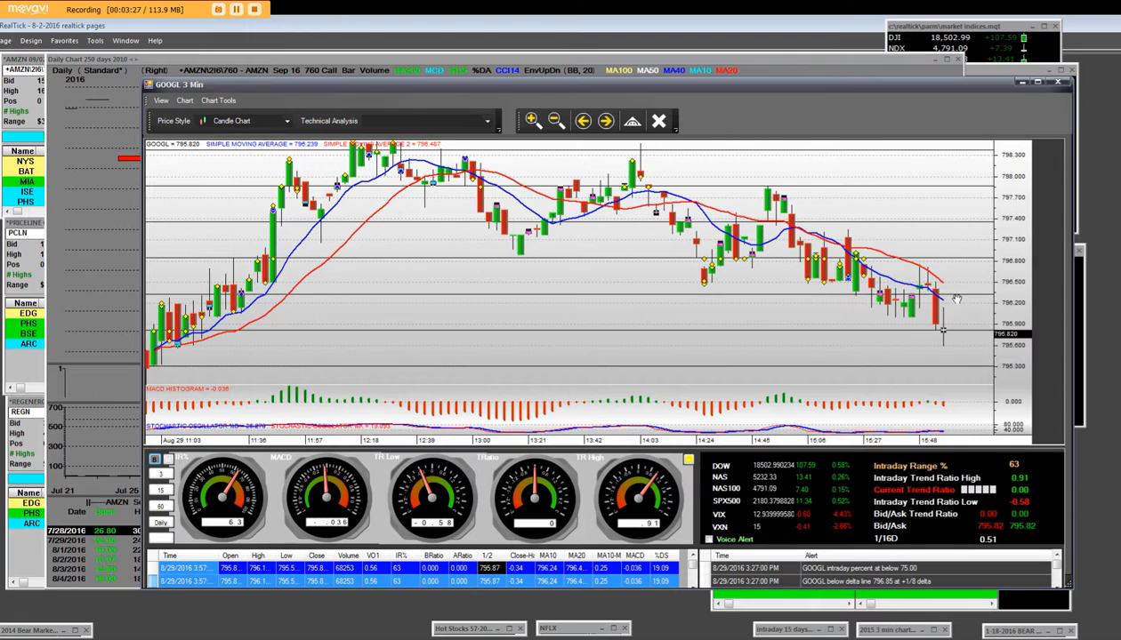
mouse_move(793, 192)
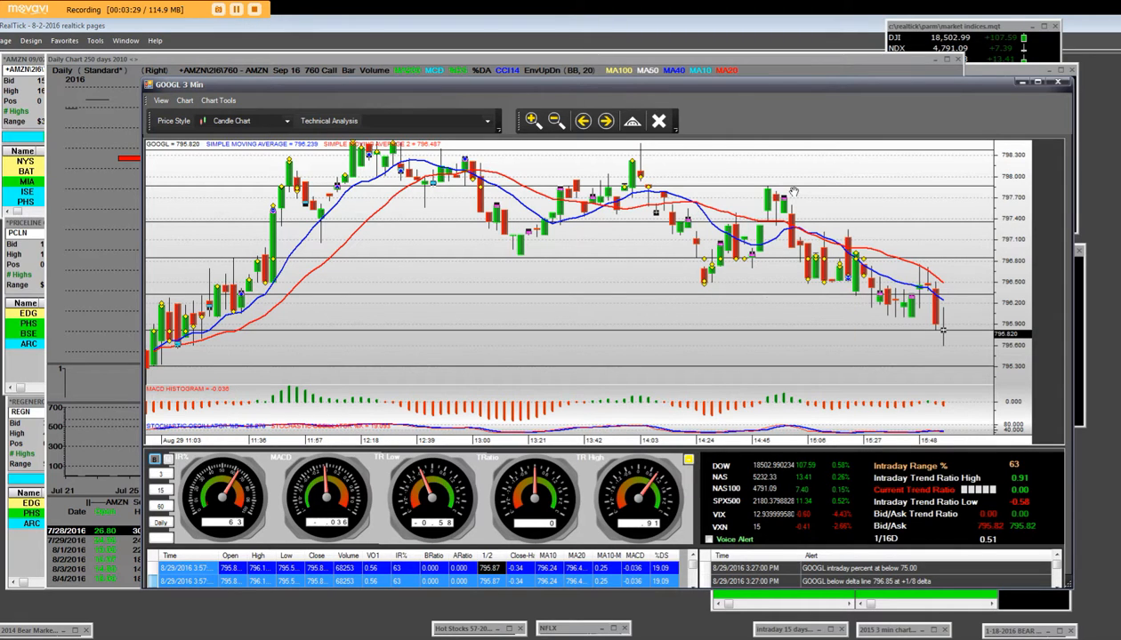
mouse_move(646, 229)
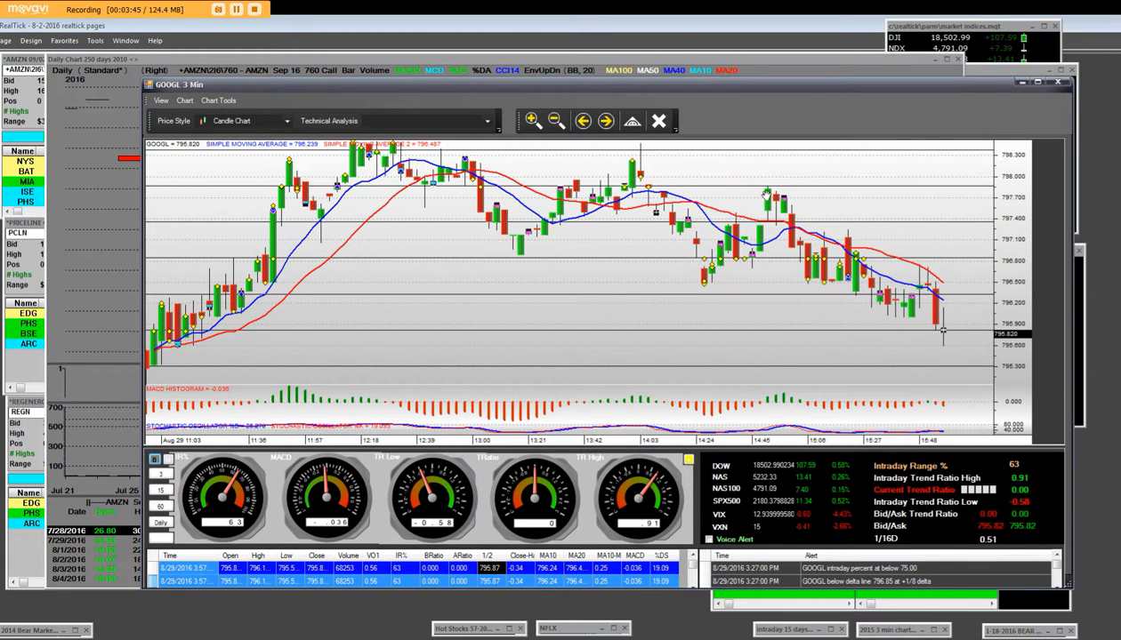
mouse_move(1050, 362)
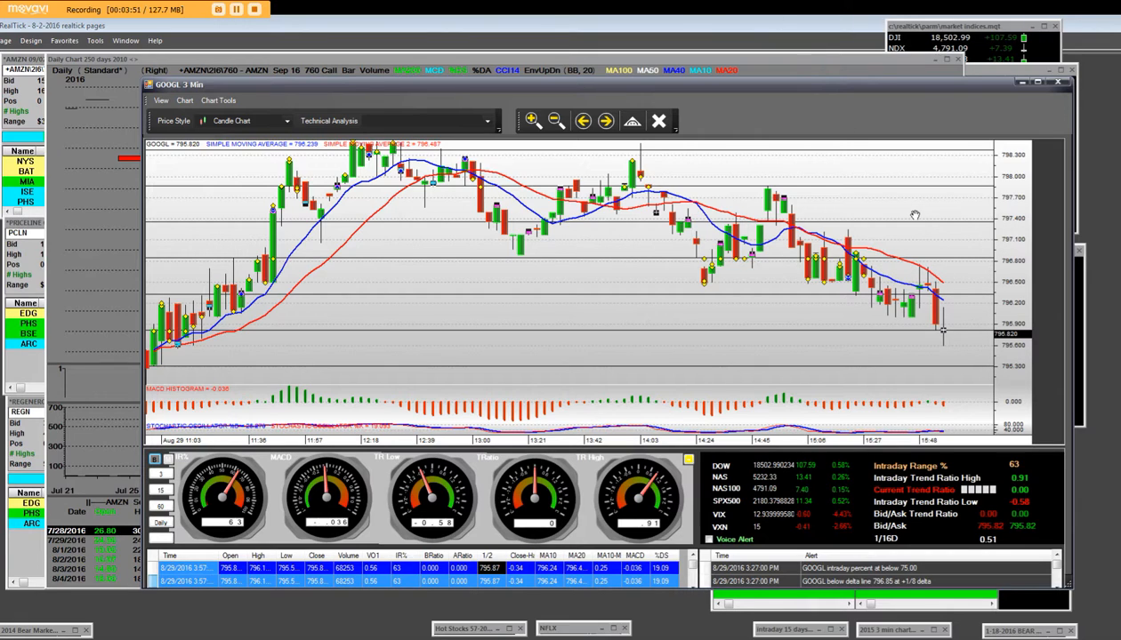
mouse_move(861, 356)
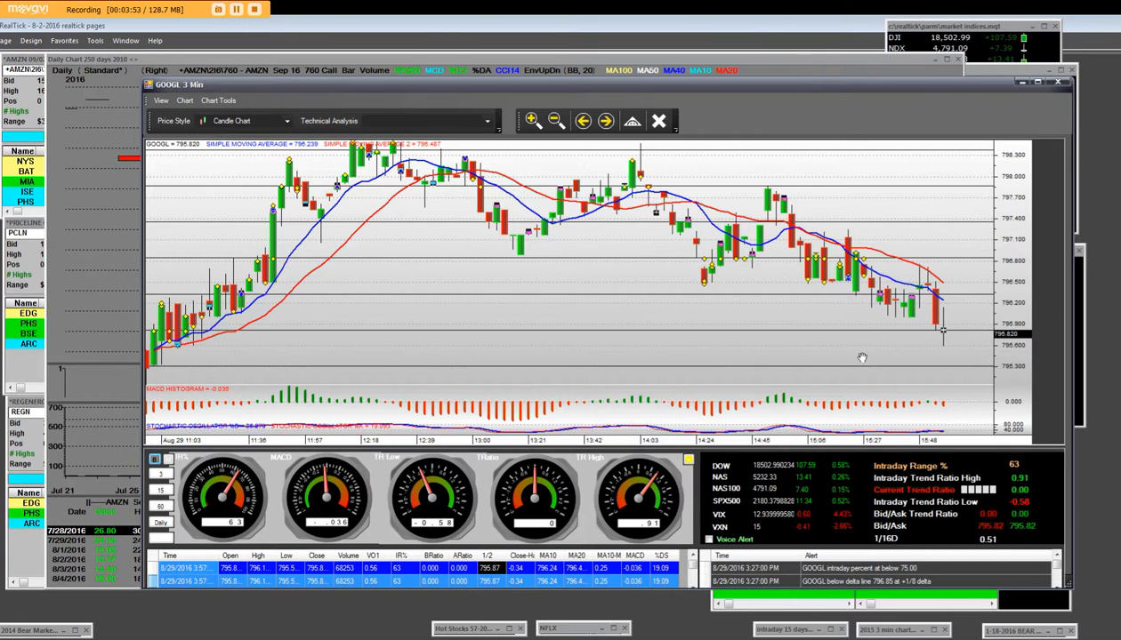
mouse_move(626, 169)
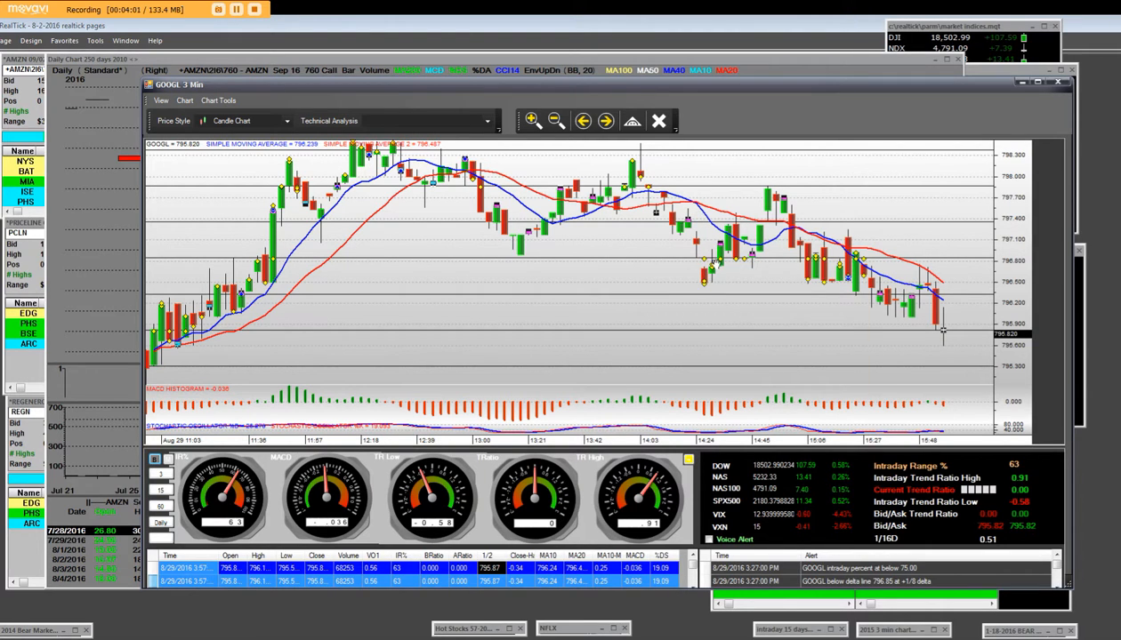
mouse_move(822, 298)
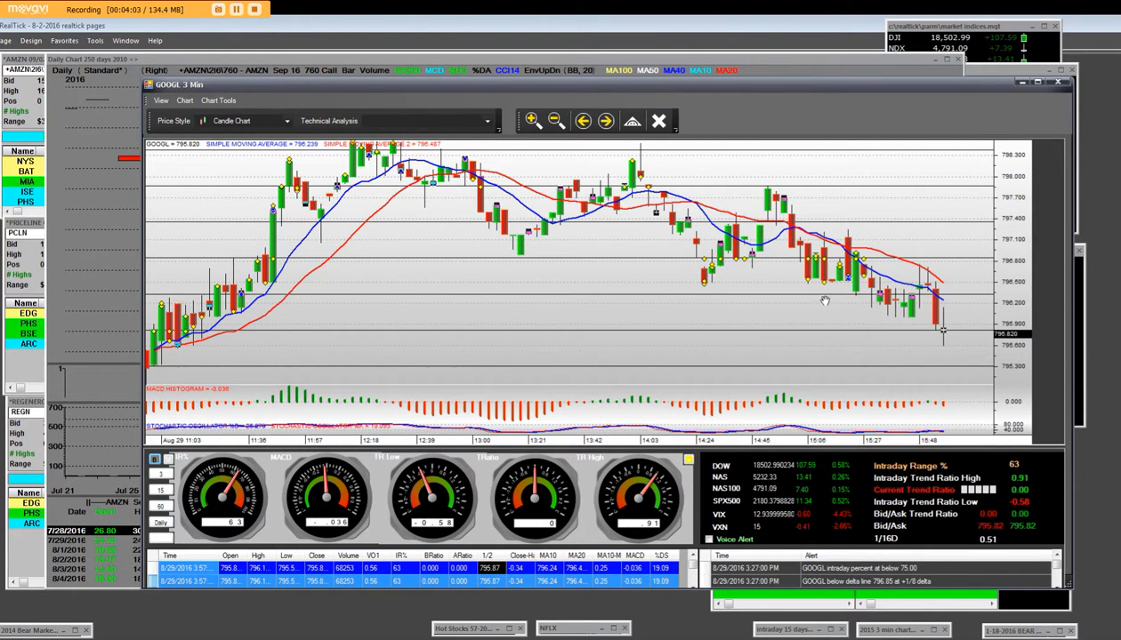
mouse_move(187, 359)
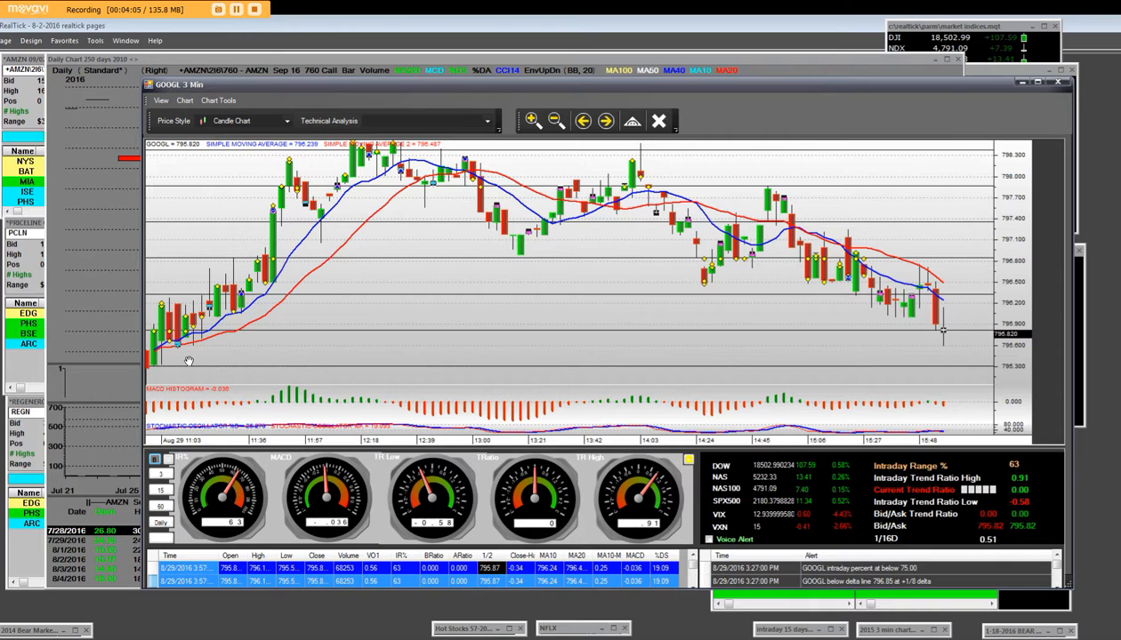
left_click(555, 121)
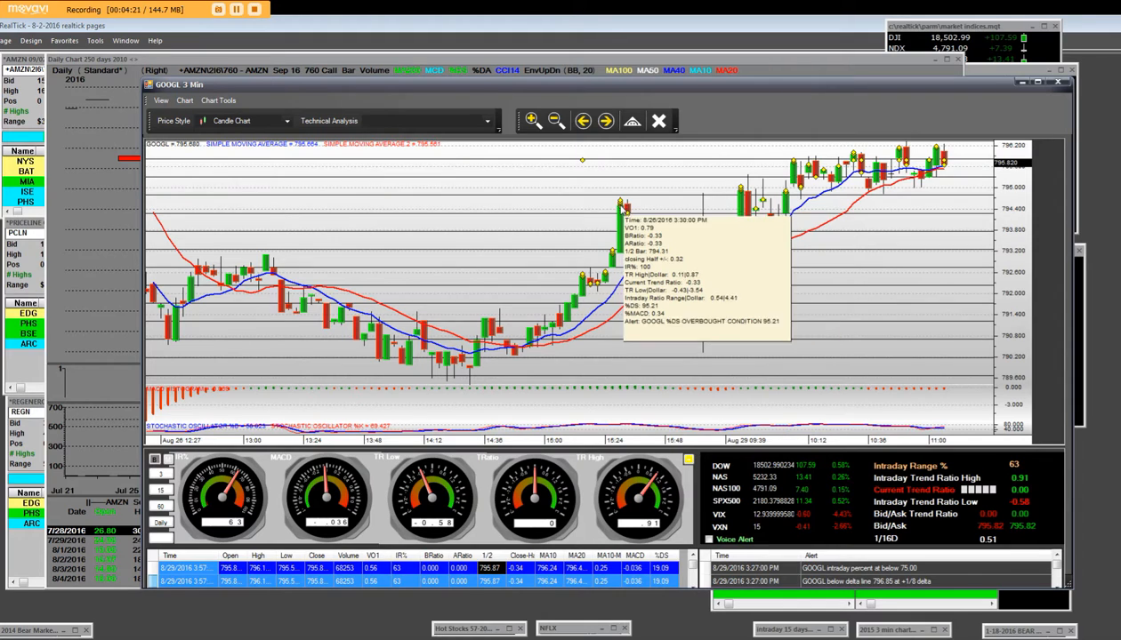
mouse_move(626, 217)
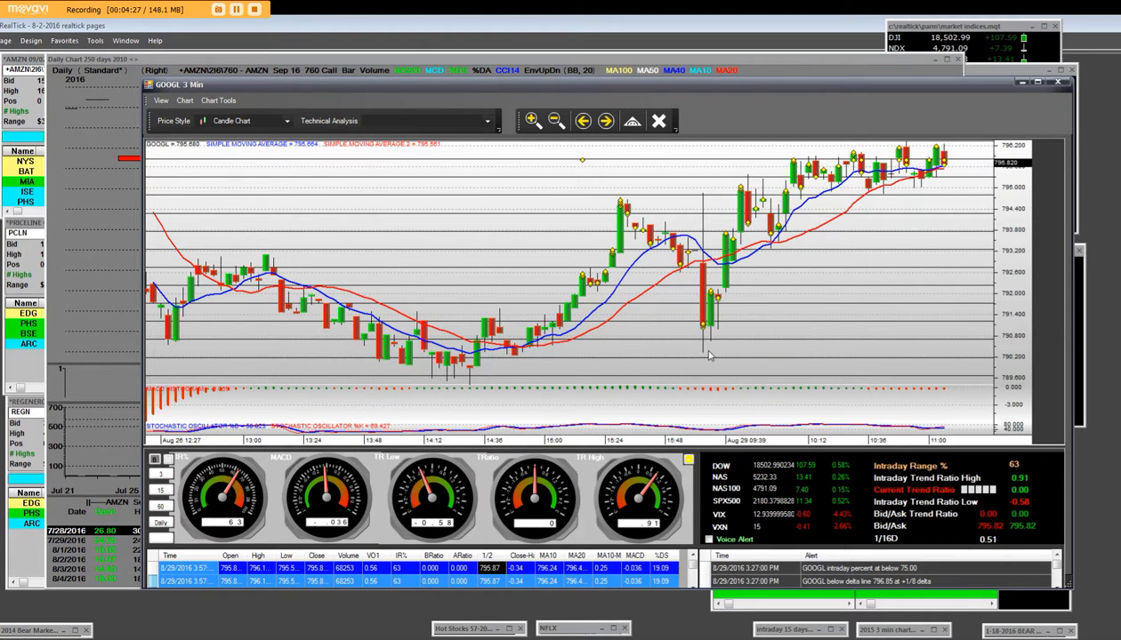
mouse_move(727, 345)
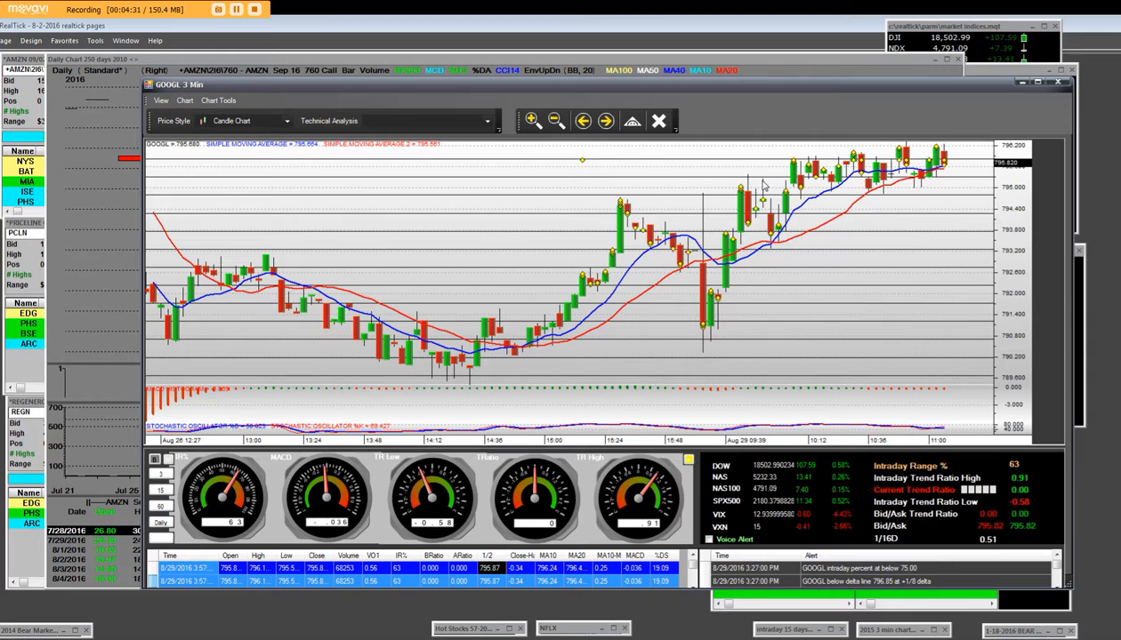
mouse_move(772, 182)
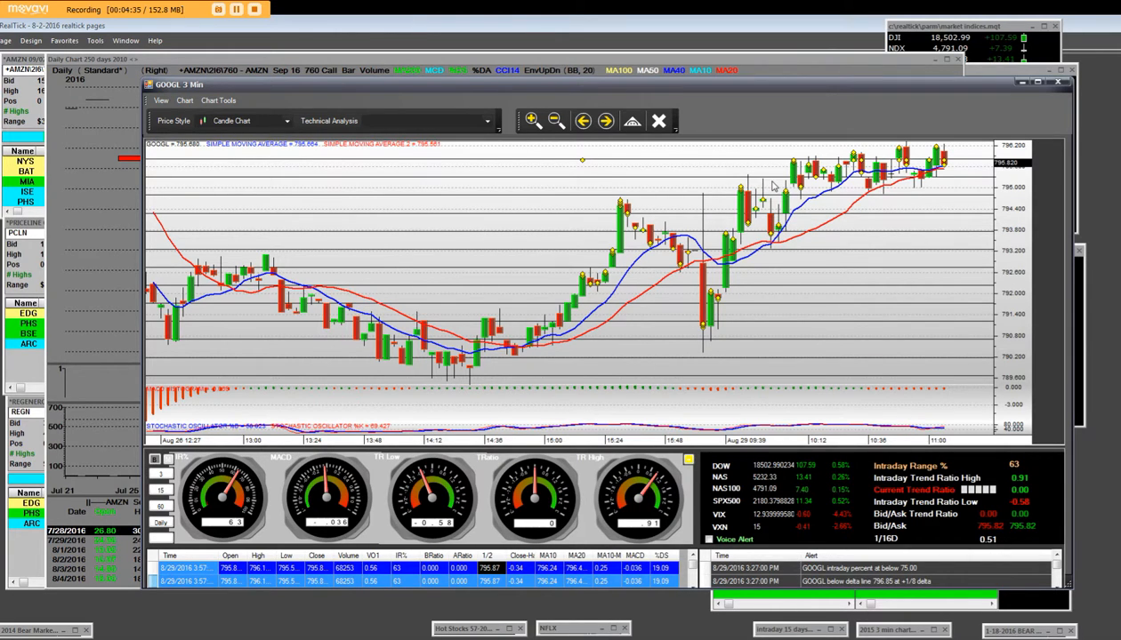
mouse_move(793, 232)
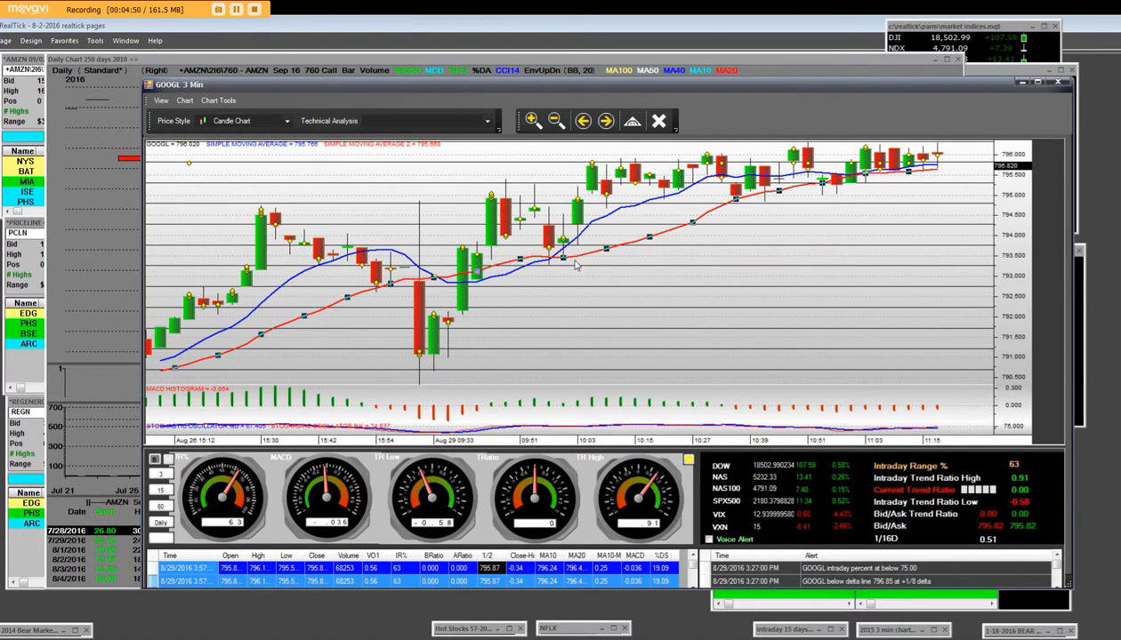
mouse_move(375, 215)
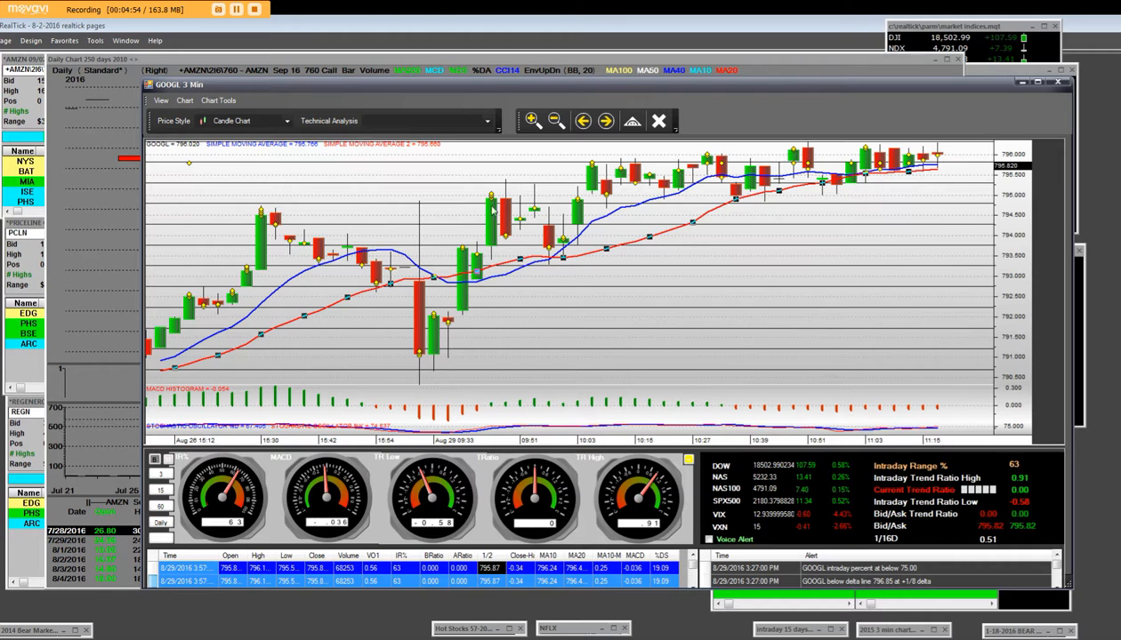
mouse_move(756, 192)
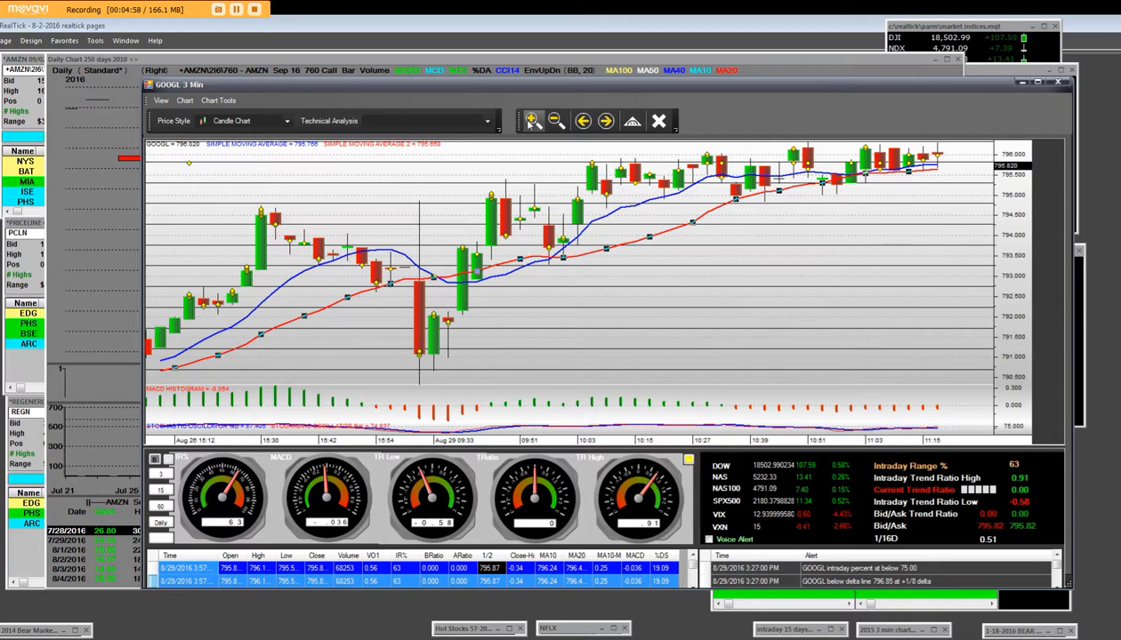
mouse_move(897, 192)
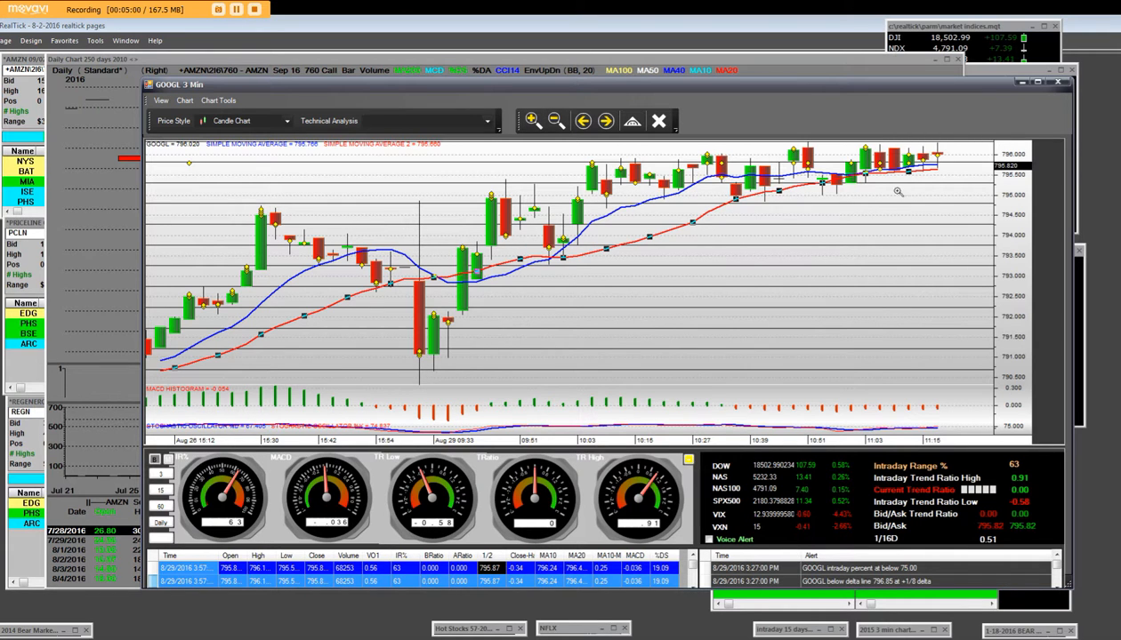